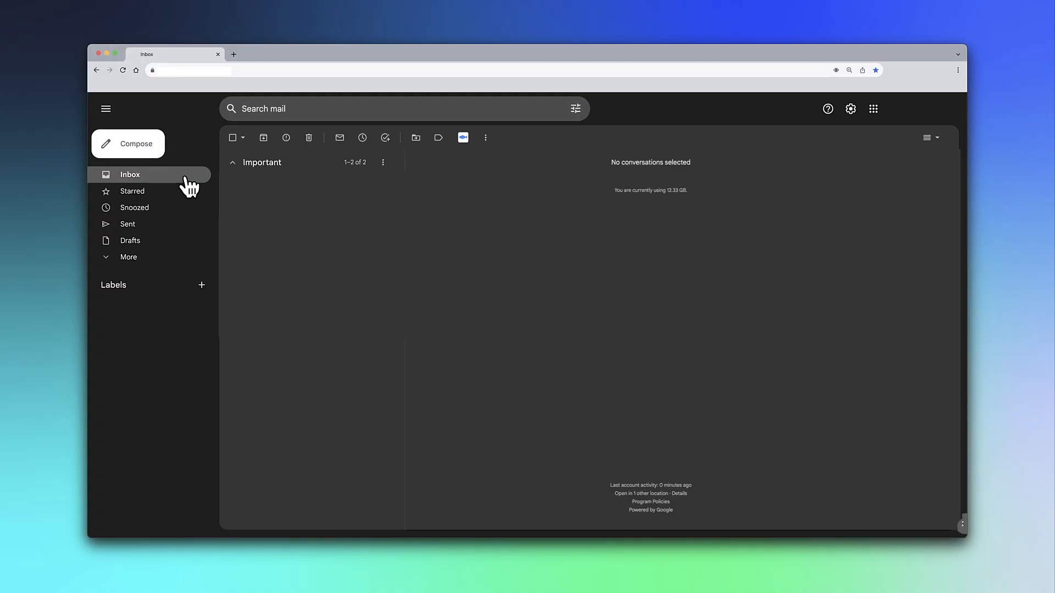
Step: Open the Zoom Phone activation email in Gmail and follow its SIGN IN link to Zoom
{"action": "left_click", "coordinate": [303, 196]}
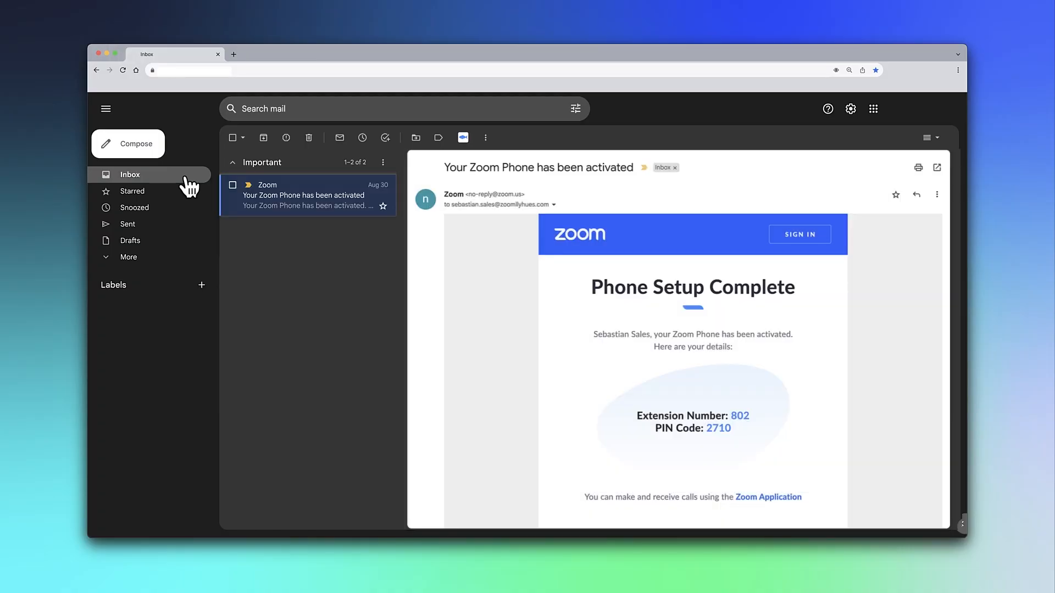
{"action": "mouse_move", "coordinate": [298, 198]}
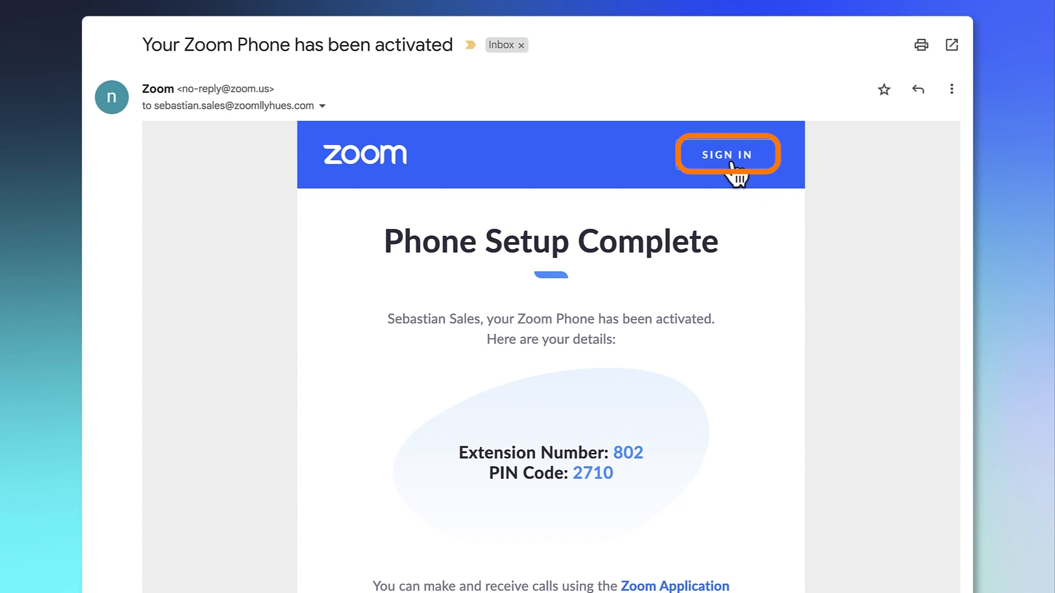
{"action": "left_click", "coordinate": [726, 155]}
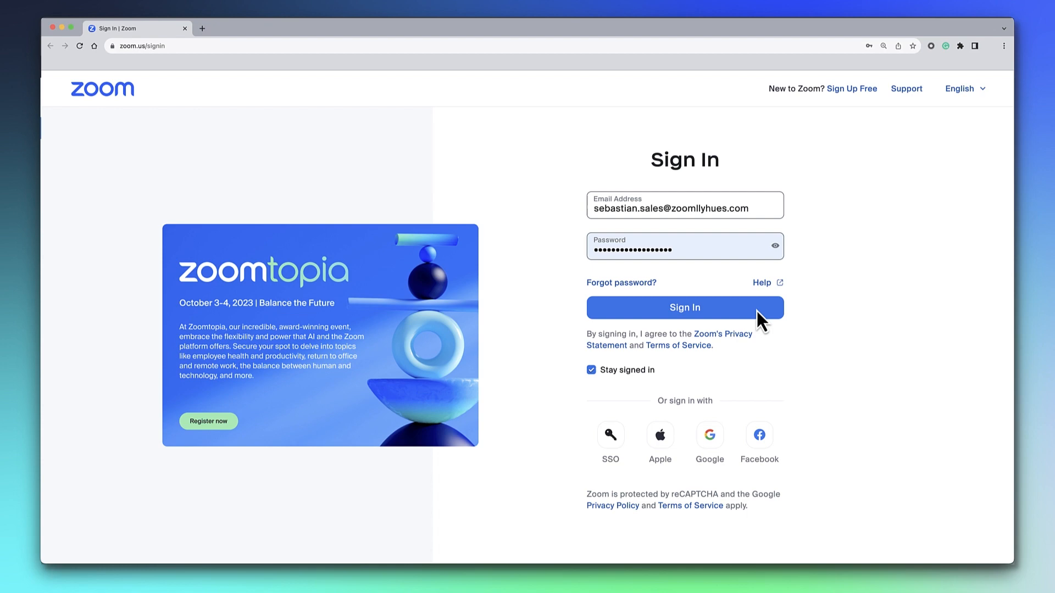
Step: Sign in with the prefilled credentials and go to the Phone section for extension 802
{"action": "left_click", "coordinate": [683, 307]}
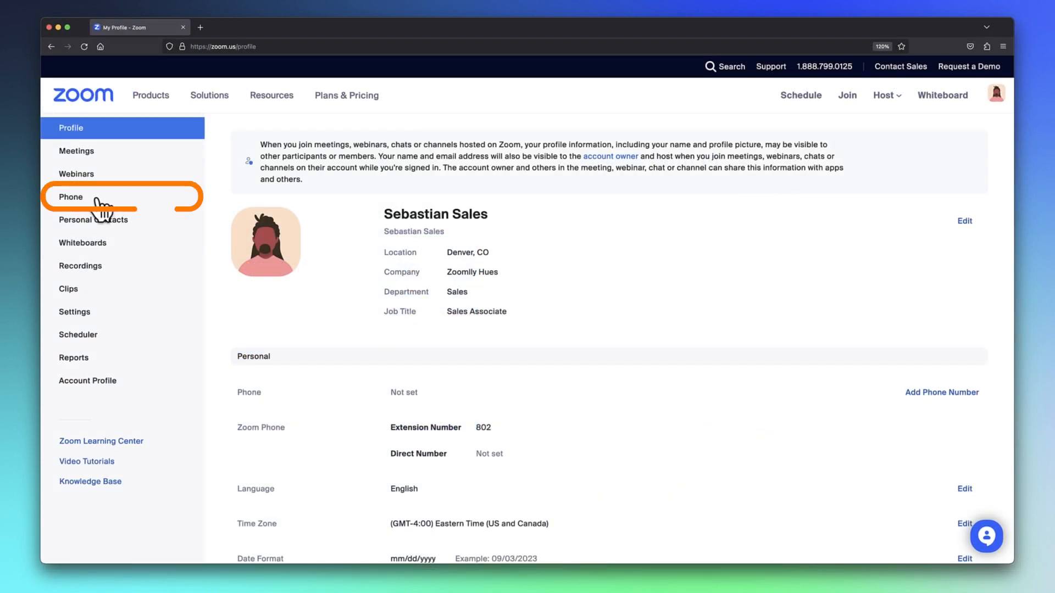
{"action": "left_click", "coordinate": [70, 196]}
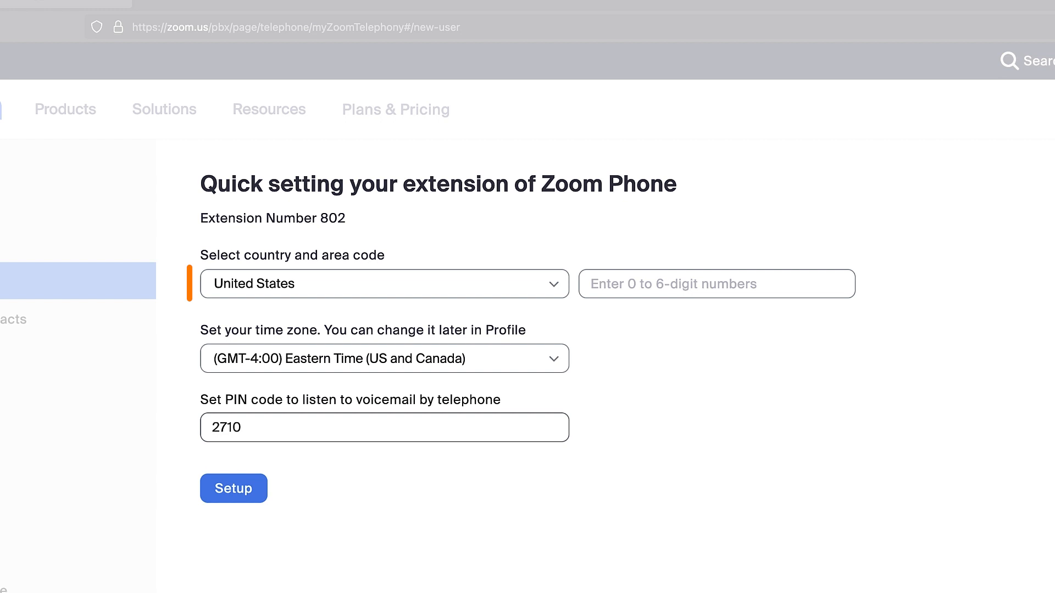
{"action": "type", "text": "719"}
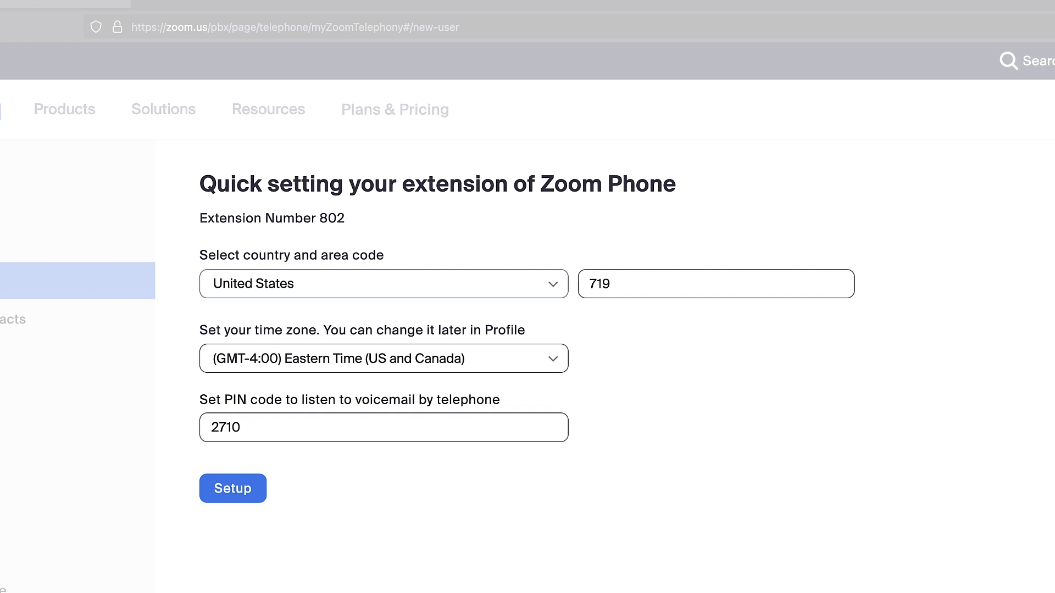
{"action": "left_click", "coordinate": [382, 359]}
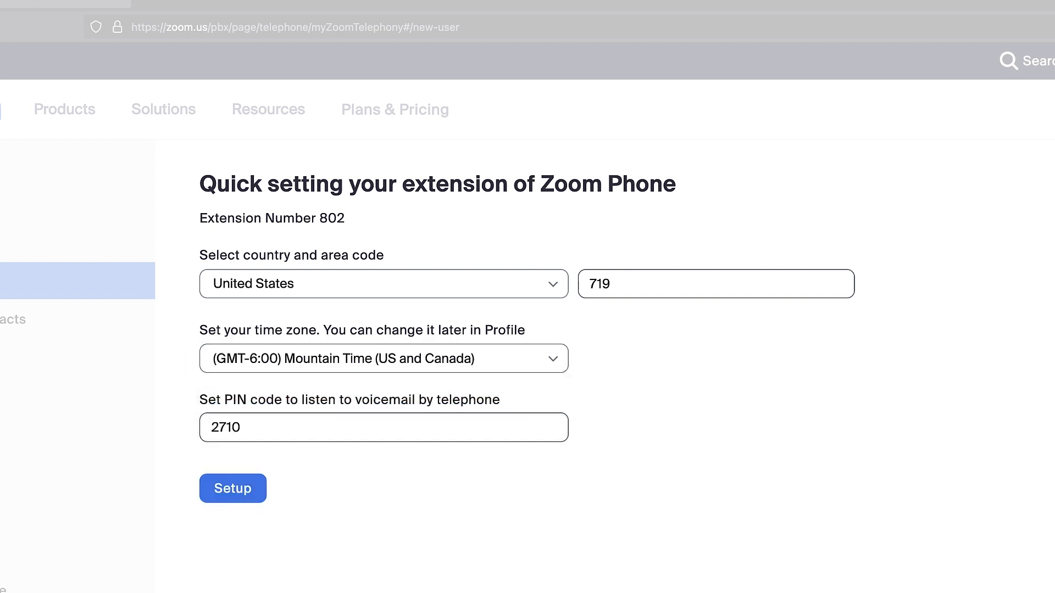
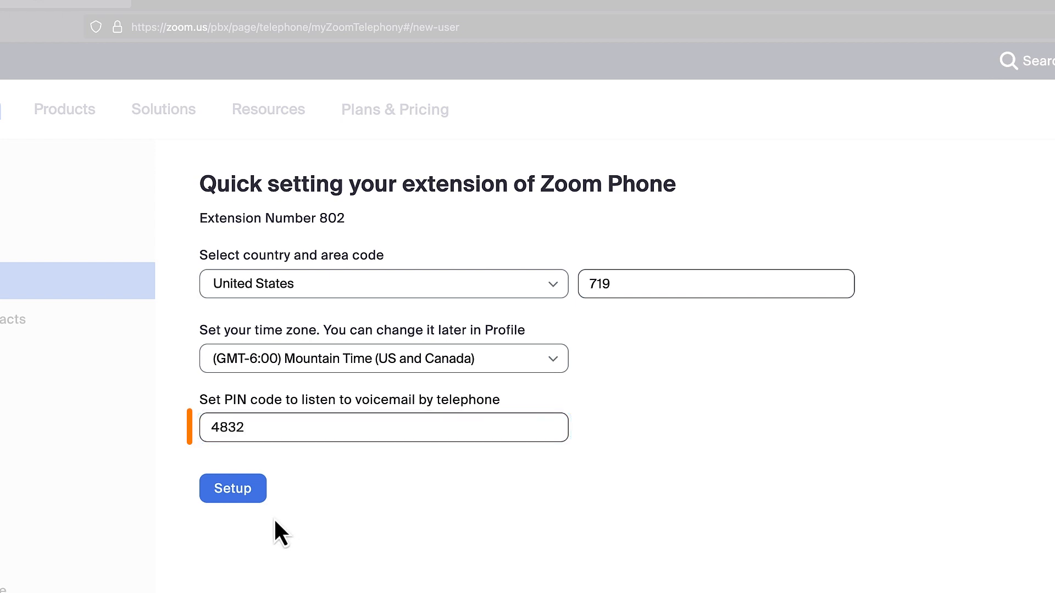
{"action": "left_click", "coordinate": [231, 488]}
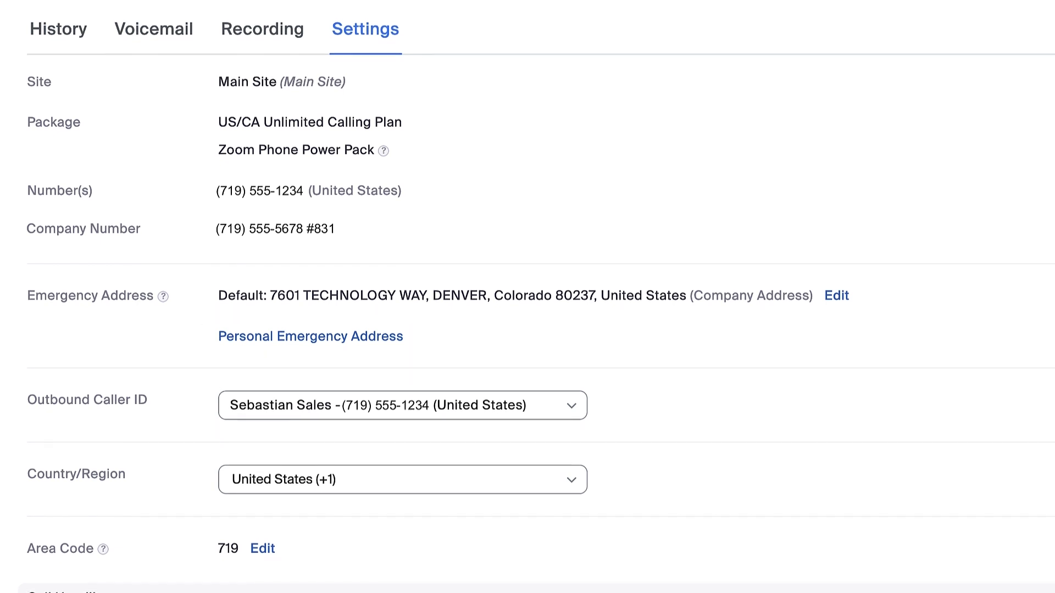
{"action": "scroll", "scroll_direction": "down", "scroll_amount": 3}
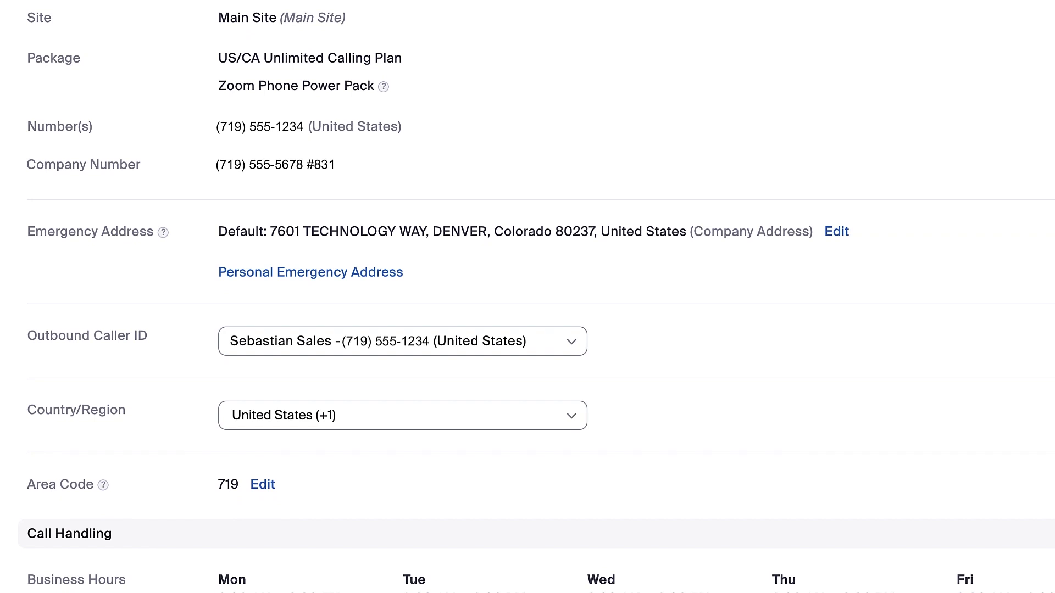
{"action": "left_click", "coordinate": [402, 341]}
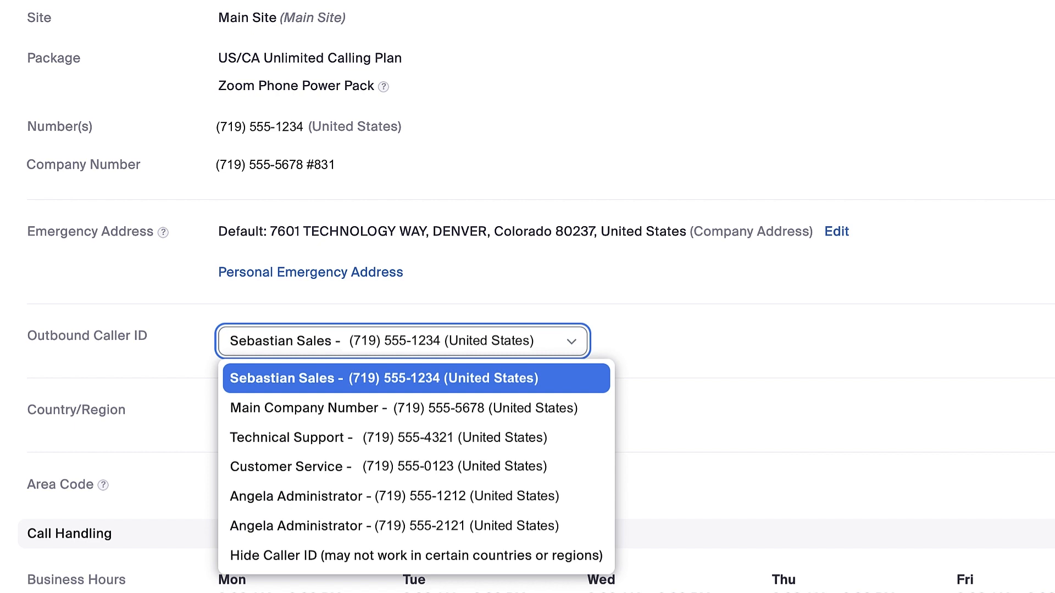
{"action": "left_click", "coordinate": [382, 377]}
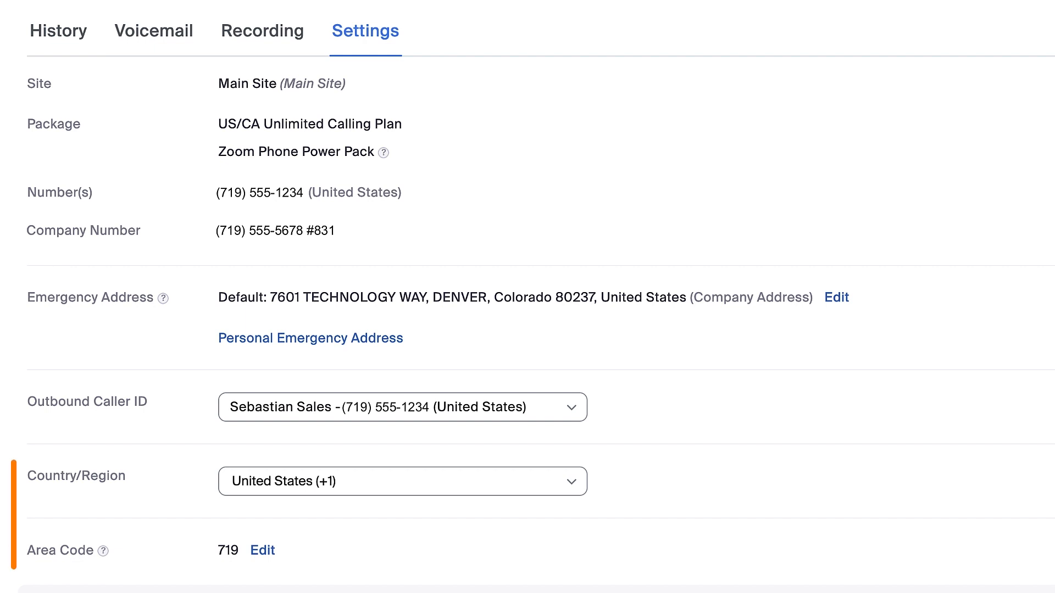
{"action": "scroll", "scroll_direction": "down", "scroll_amount": 3}
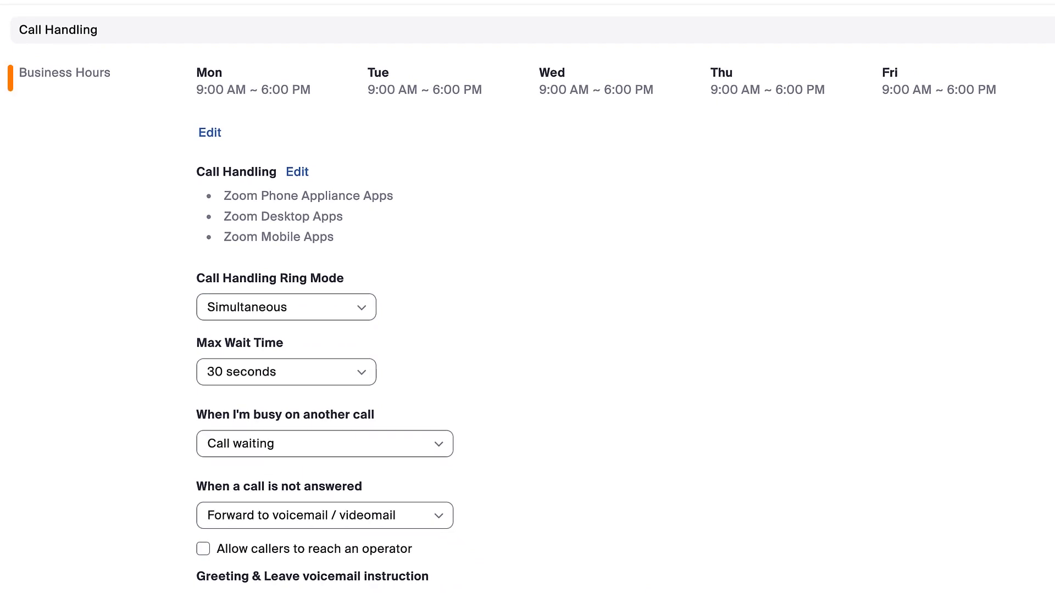
{"action": "scroll", "scroll_direction": "down", "scroll_amount": 3}
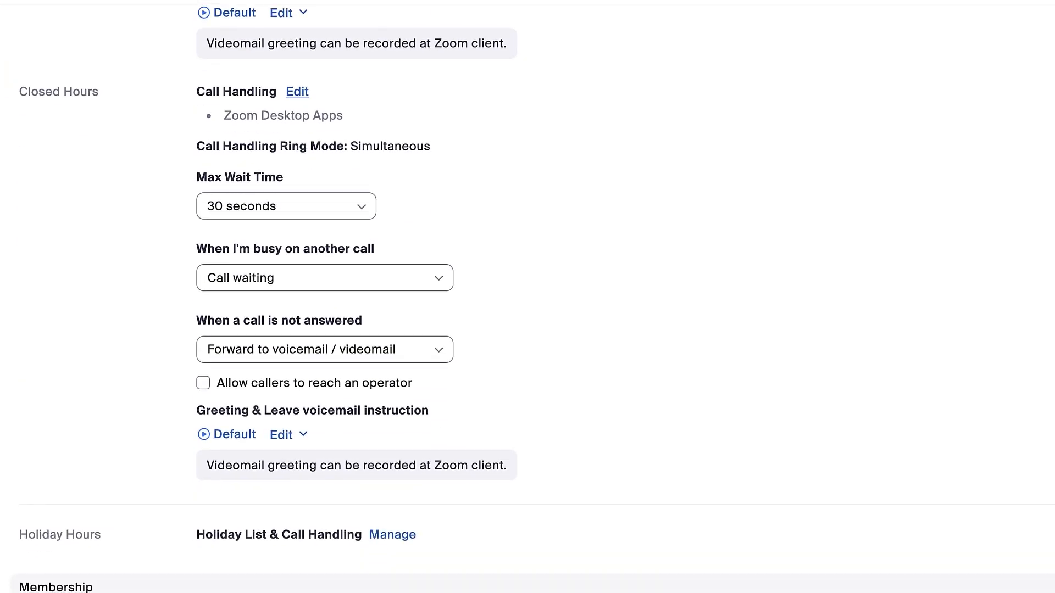
{"action": "scroll", "scroll_direction": "down", "scroll_amount": 3}
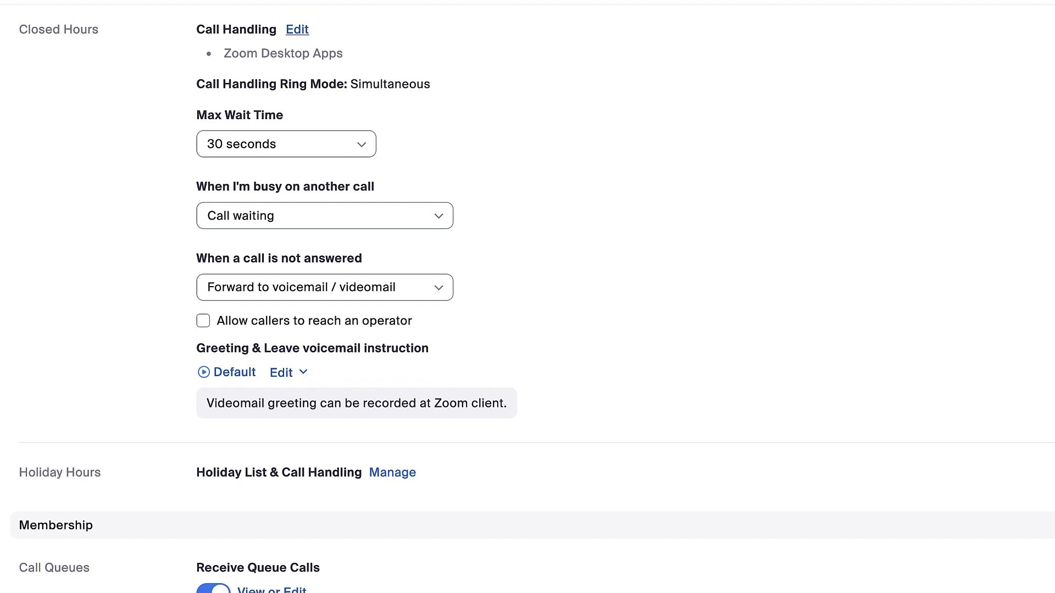
{"action": "scroll", "scroll_direction": "down", "scroll_amount": 3}
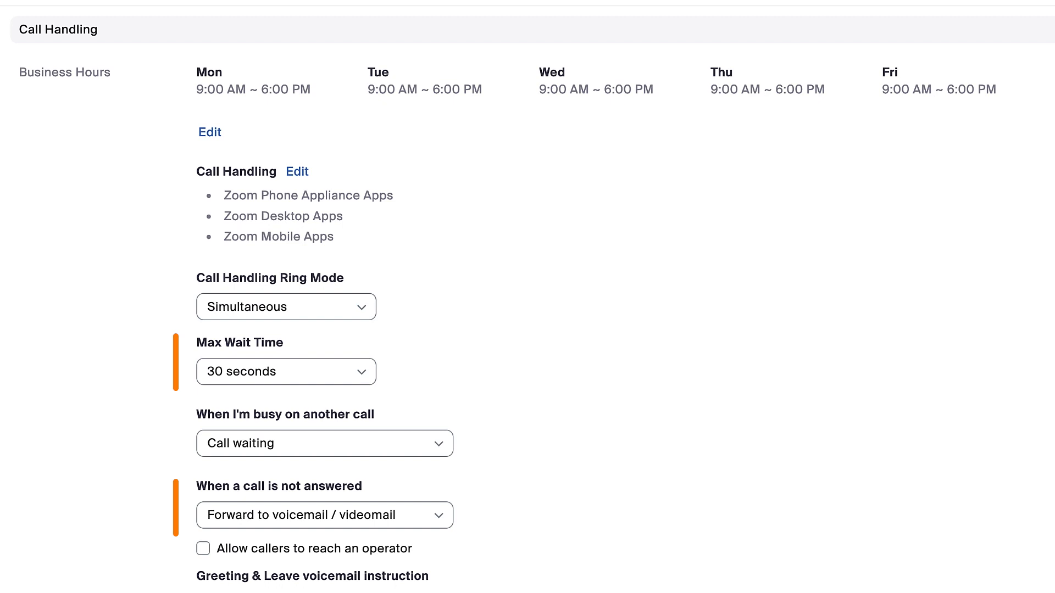
{"action": "scroll", "scroll_direction": "down", "scroll_amount": 3}
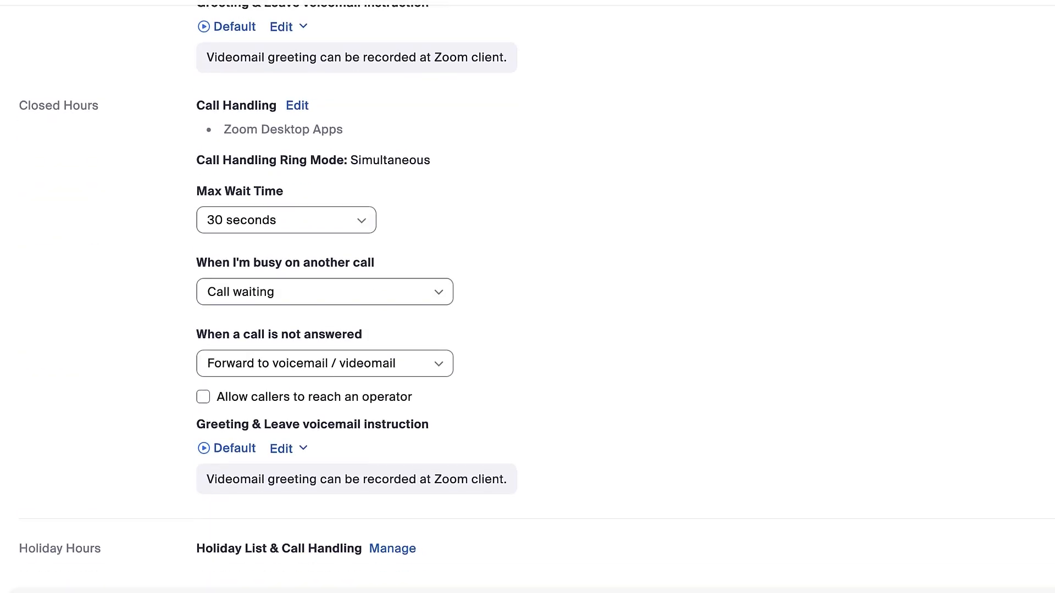
{"action": "scroll", "scroll_direction": "down", "scroll_amount": 3}
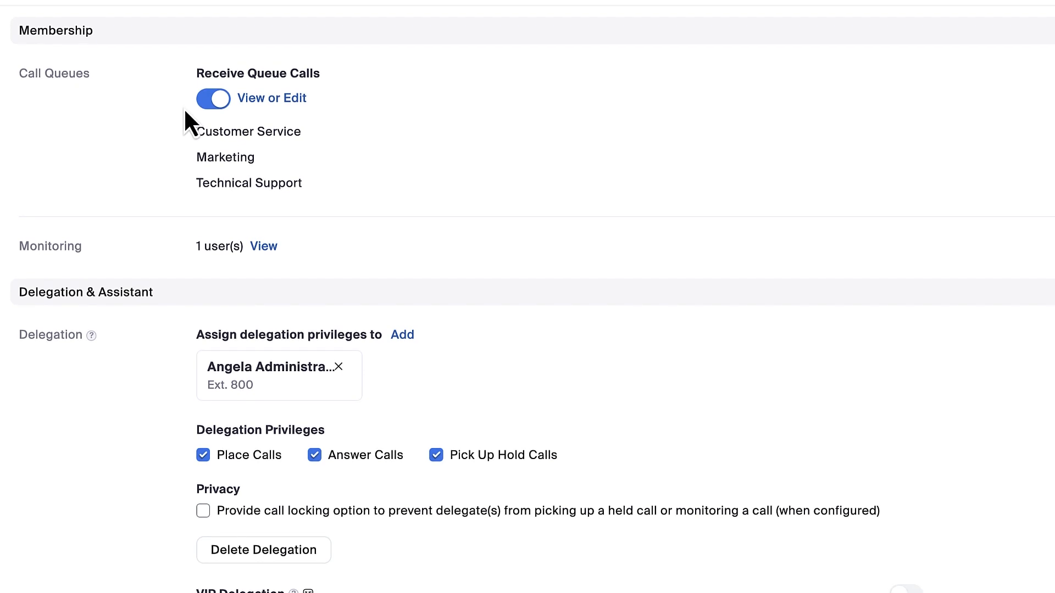
{"action": "left_click", "coordinate": [212, 98]}
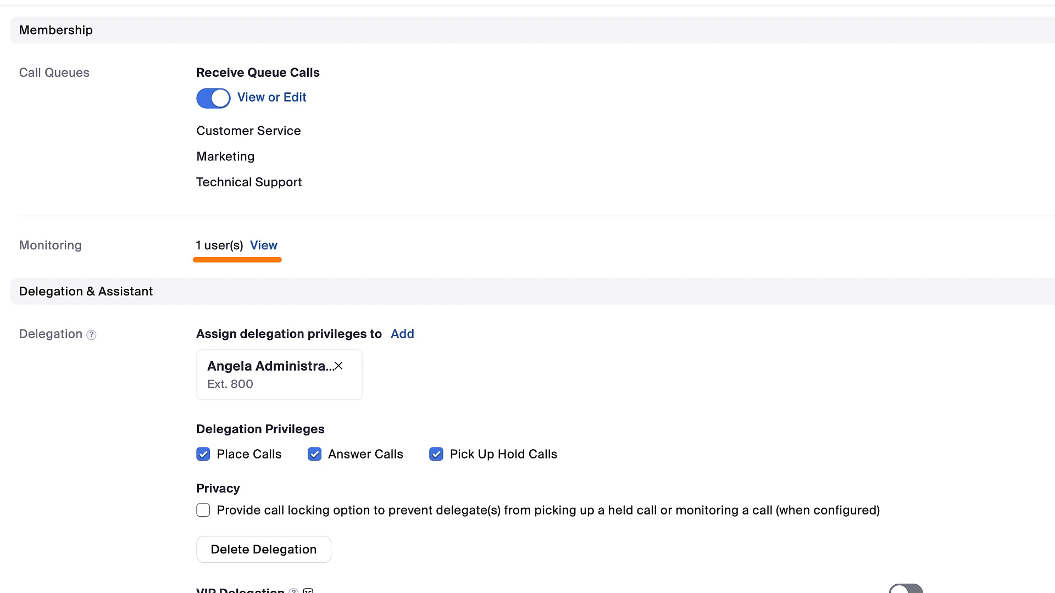
{"action": "scroll", "scroll_direction": "down", "scroll_amount": 3}
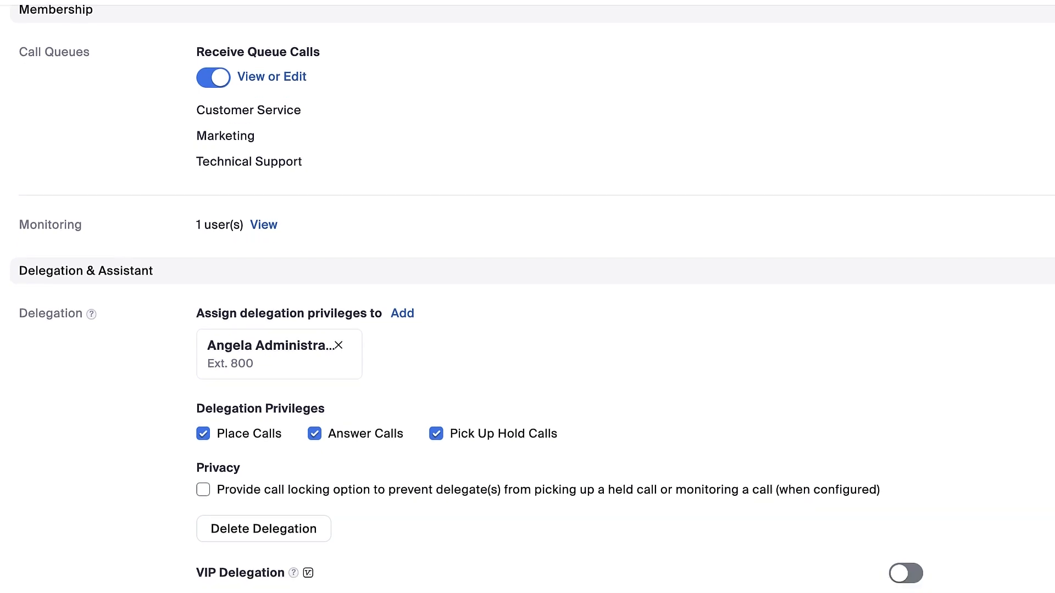
{"action": "scroll", "scroll_direction": "down", "scroll_amount": 3}
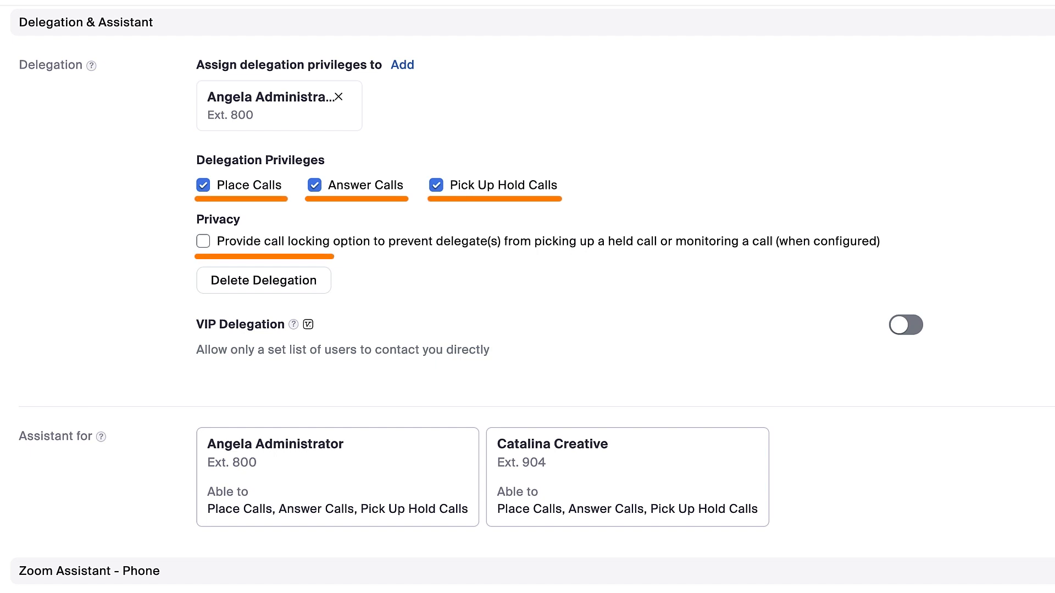
{"action": "scroll", "scroll_direction": "down", "scroll_amount": 3}
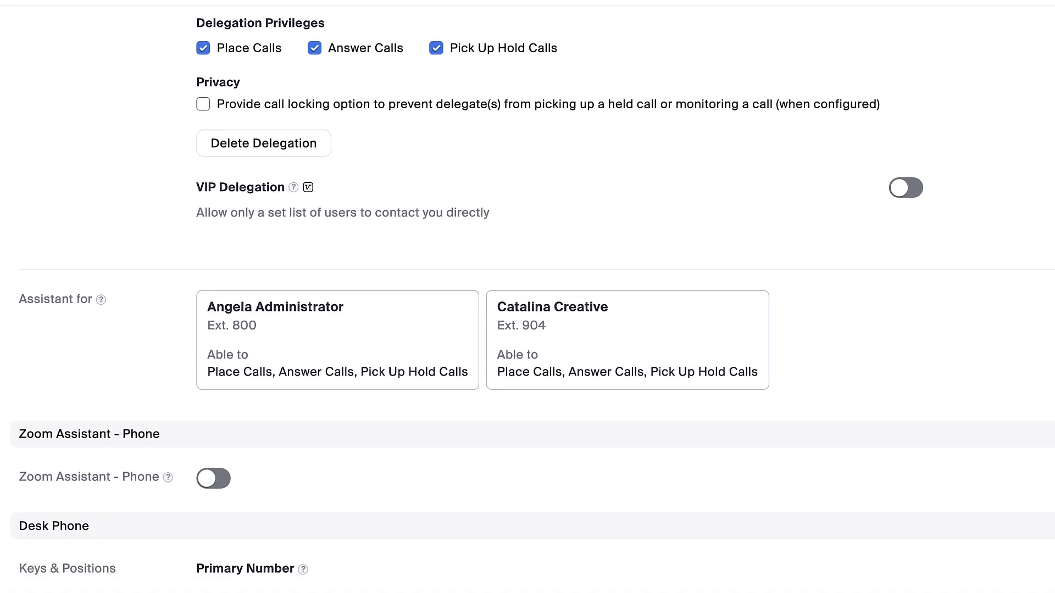
{"action": "scroll", "scroll_direction": "down", "scroll_amount": 3}
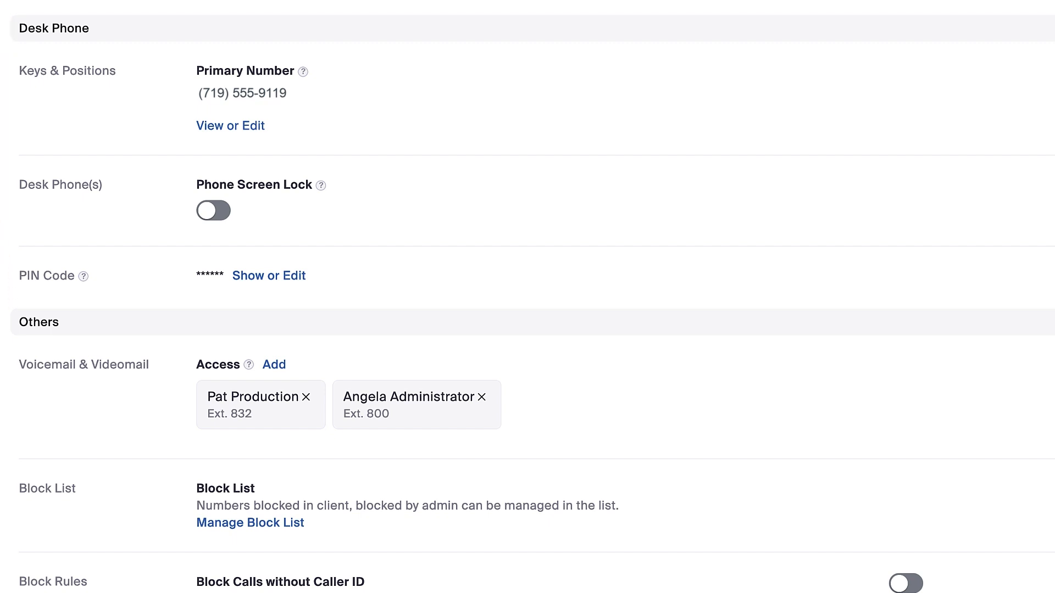
{"action": "scroll", "scroll_direction": "down", "scroll_amount": 3}
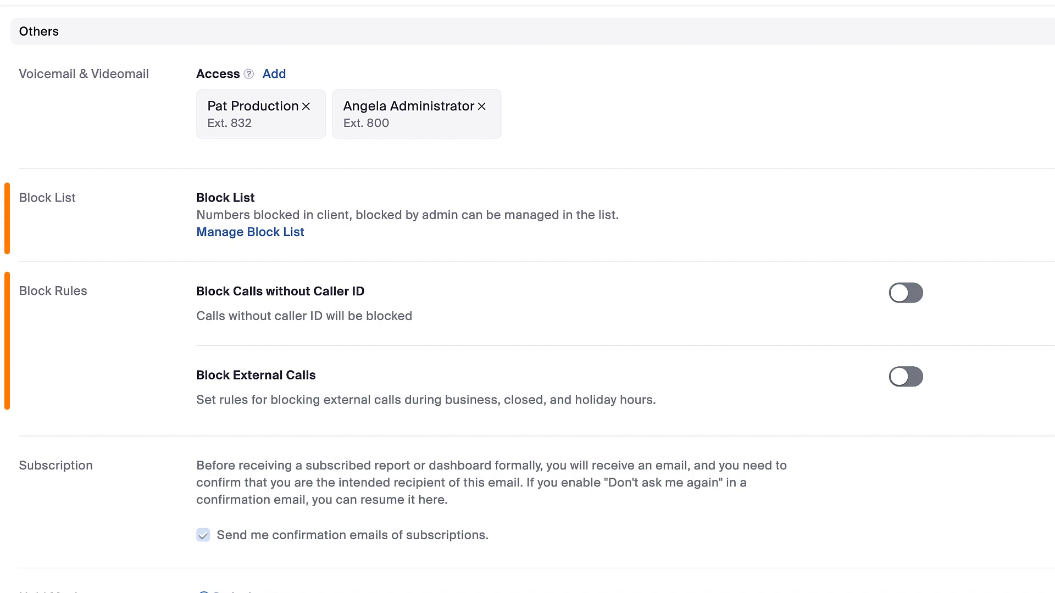
{"action": "scroll", "scroll_direction": "down", "scroll_amount": 3}
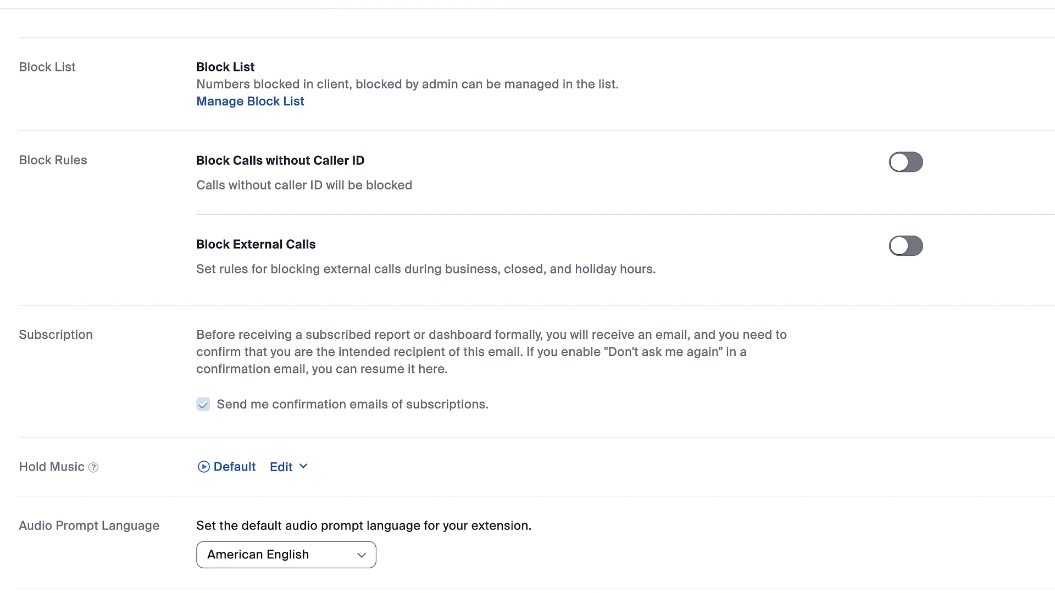
{"action": "scroll", "scroll_direction": "down", "scroll_amount": 3}
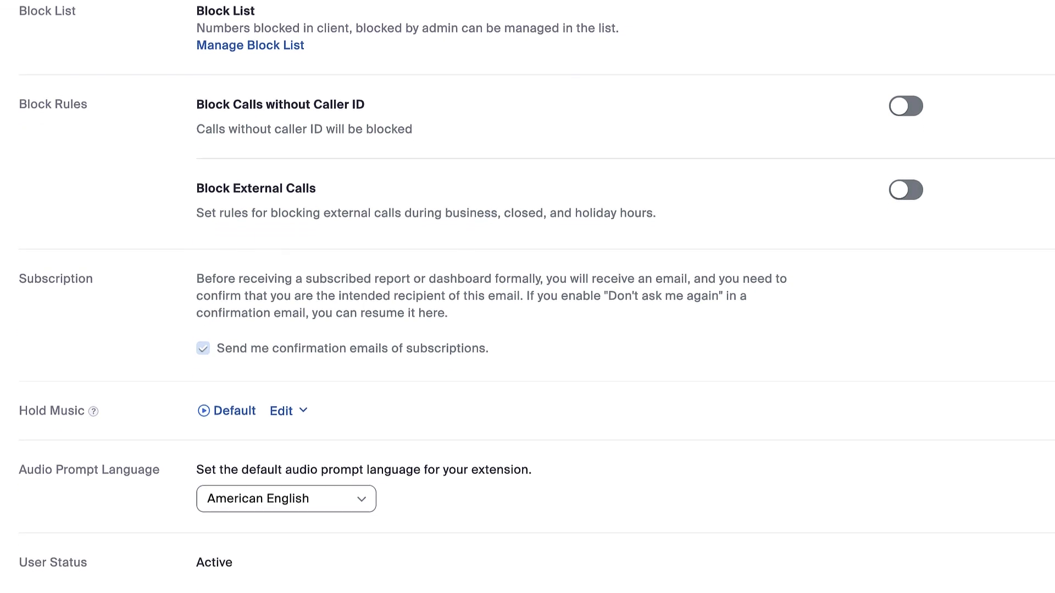
{"action": "scroll", "scroll_direction": "down", "scroll_amount": 3}
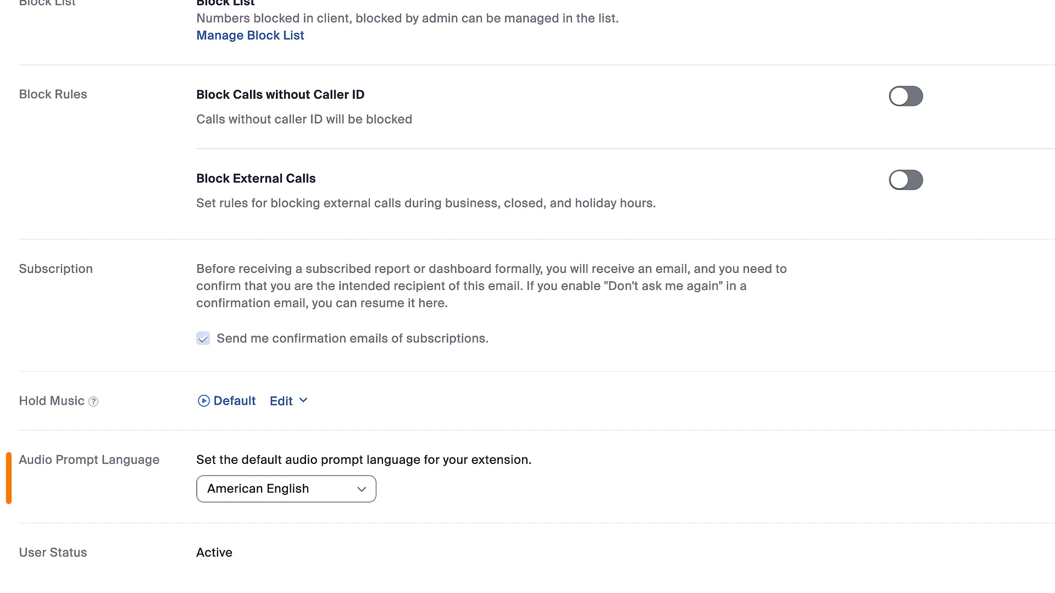
{"action": "left_click", "coordinate": [286, 489]}
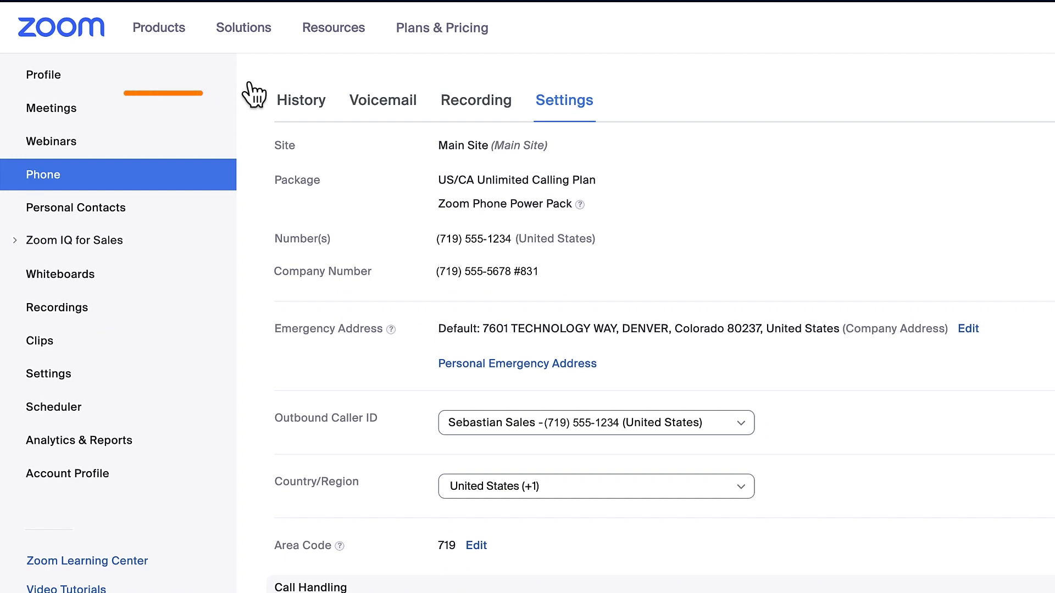
Step: From the Profile page, start Configure Calendar and Contacts Service (Google, Exchange, Office 365)
{"action": "left_click", "coordinate": [44, 74]}
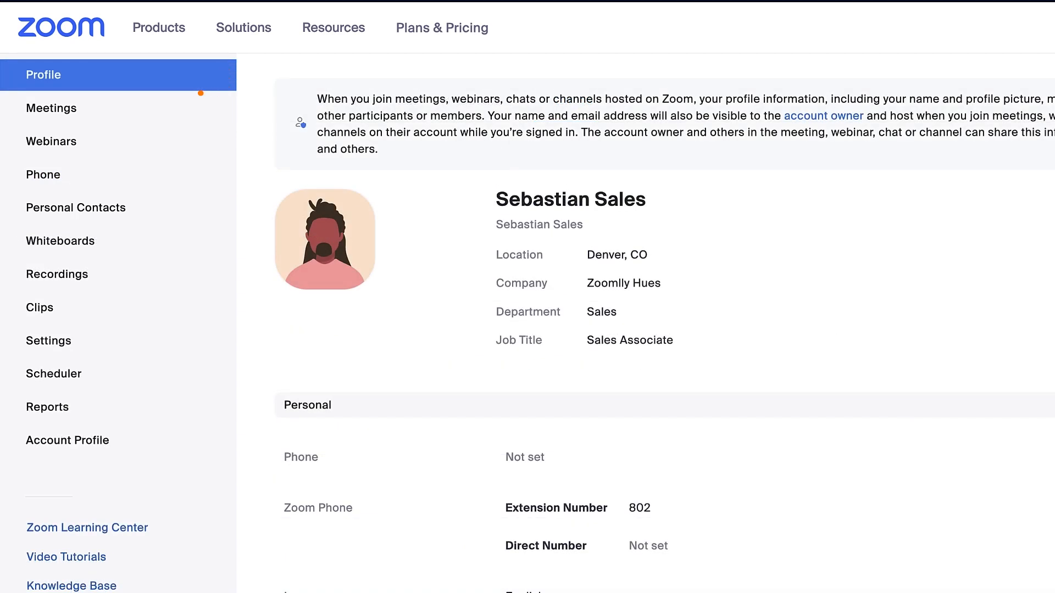
{"action": "scroll", "scroll_direction": "down", "scroll_amount": 3}
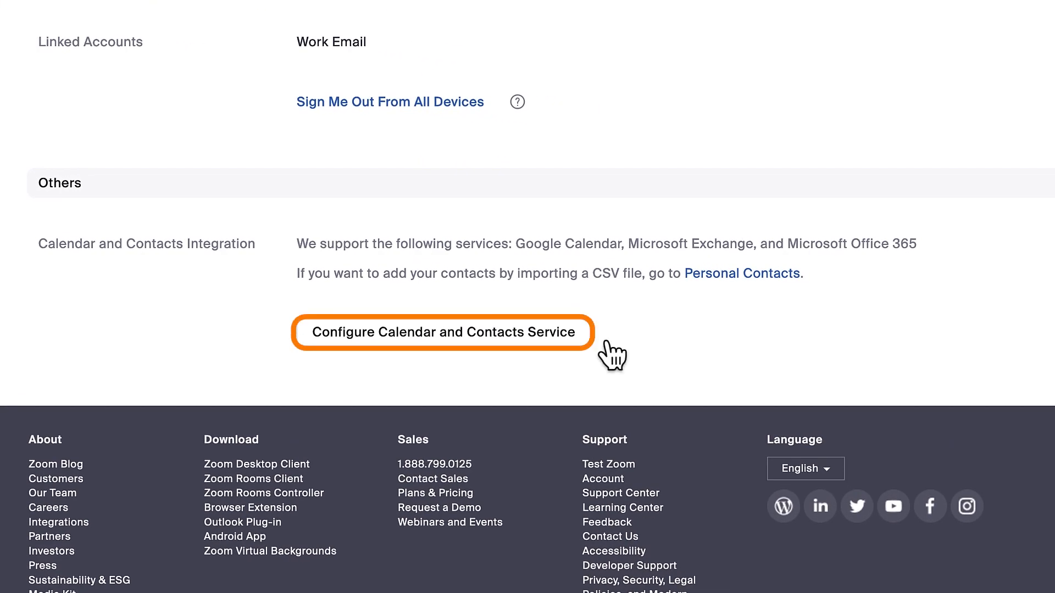
{"action": "left_click", "coordinate": [441, 332]}
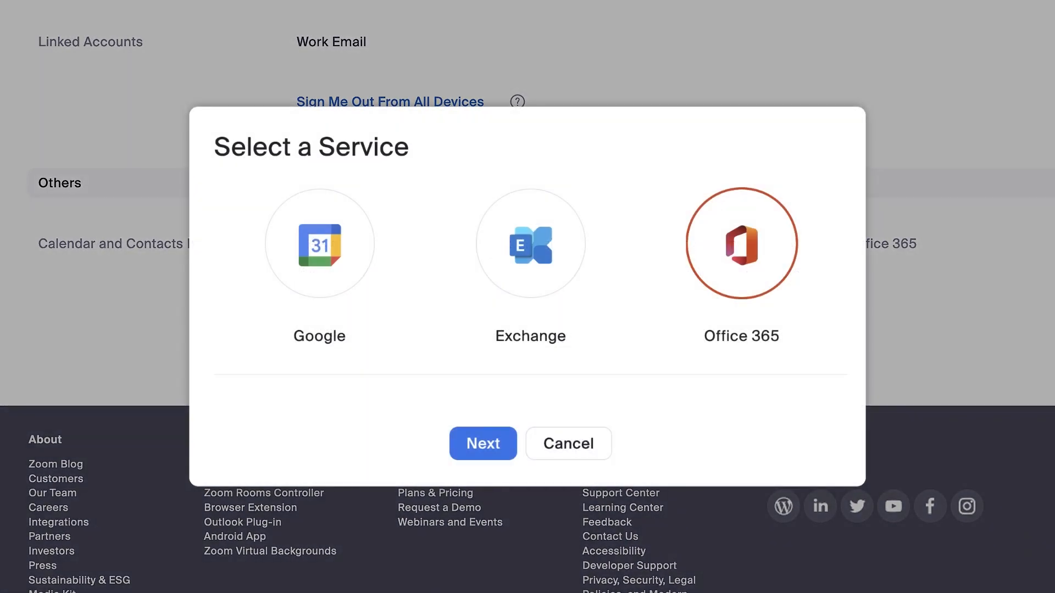